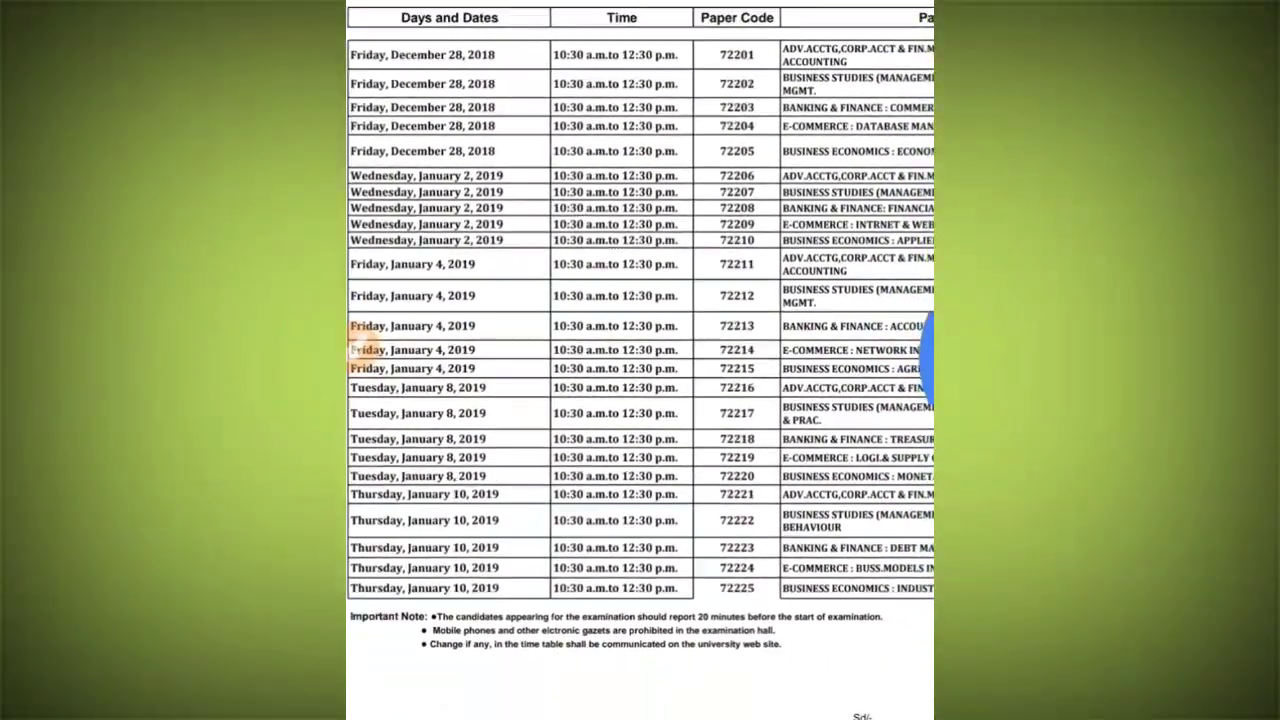
Pan right to reveal the Paper column with full subject names for codes 72201–72225
scroll("right", 3)
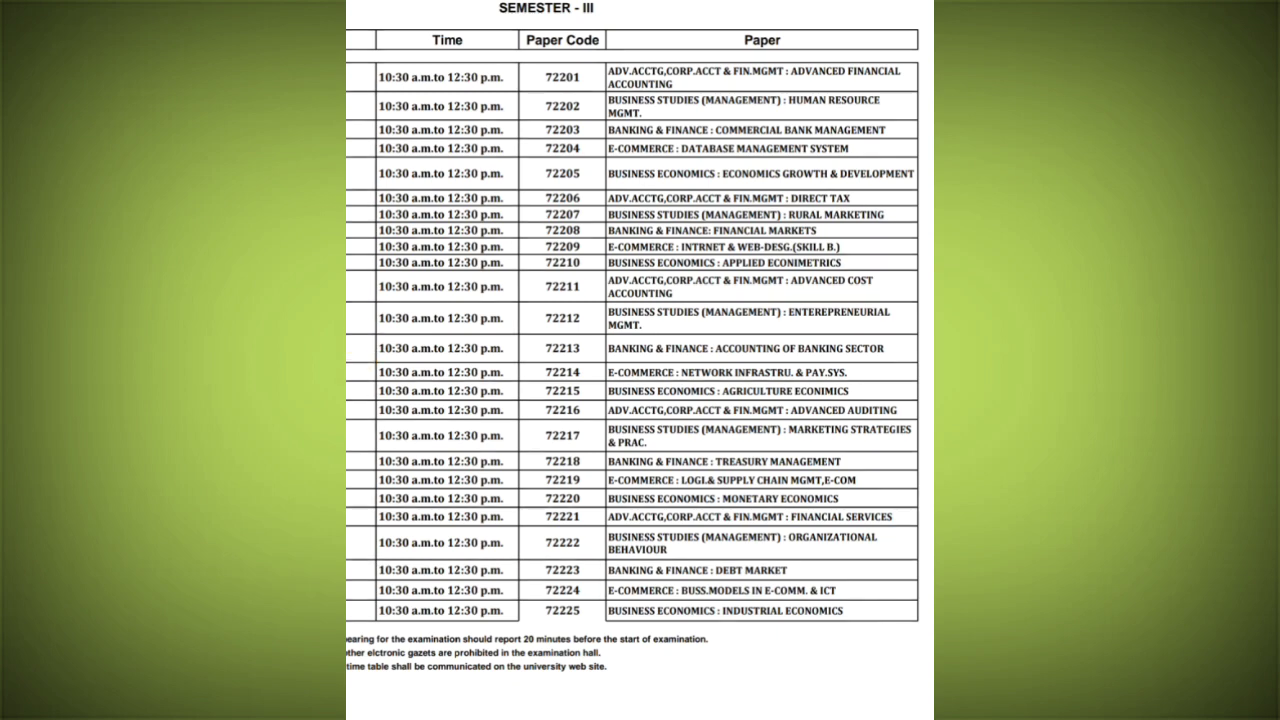
Pan left to the Days and Dates column (Dec 28, 2018–Jan 10, 2019), then down toward the notes and signature
left_click_drag(824, 198, 870, 198)
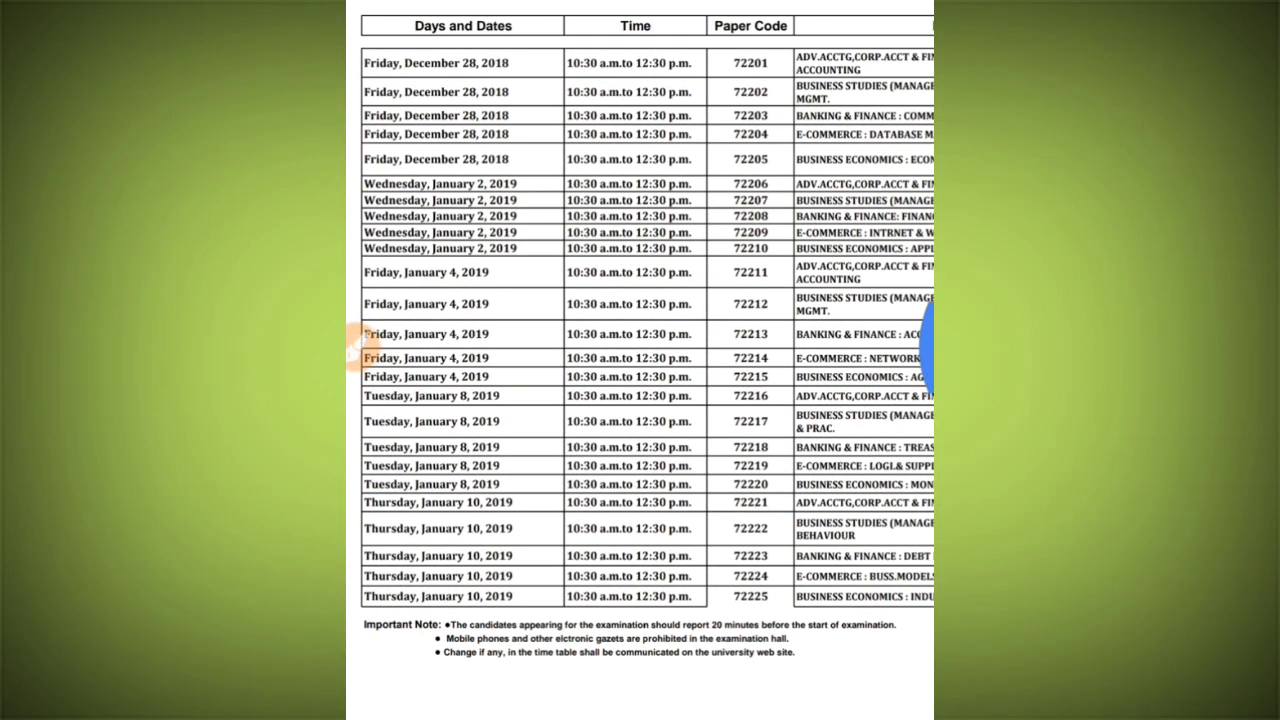
scroll("down", 3)
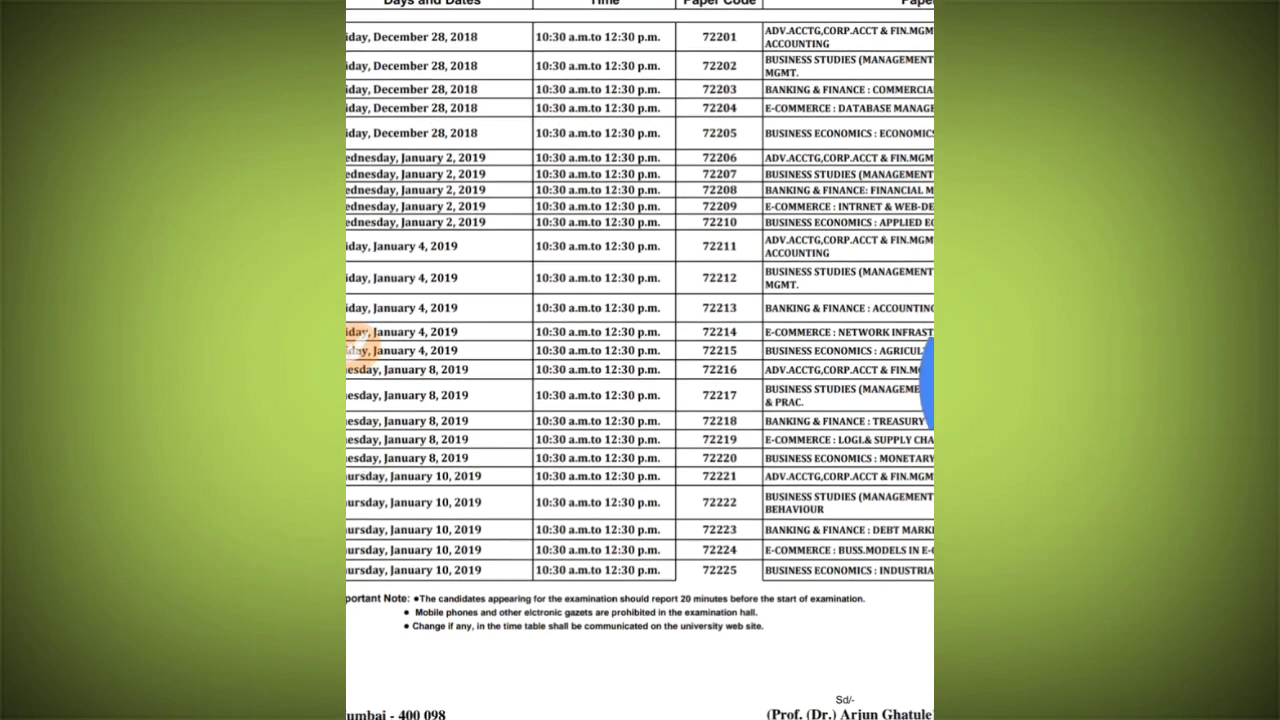
scroll("down", 3)
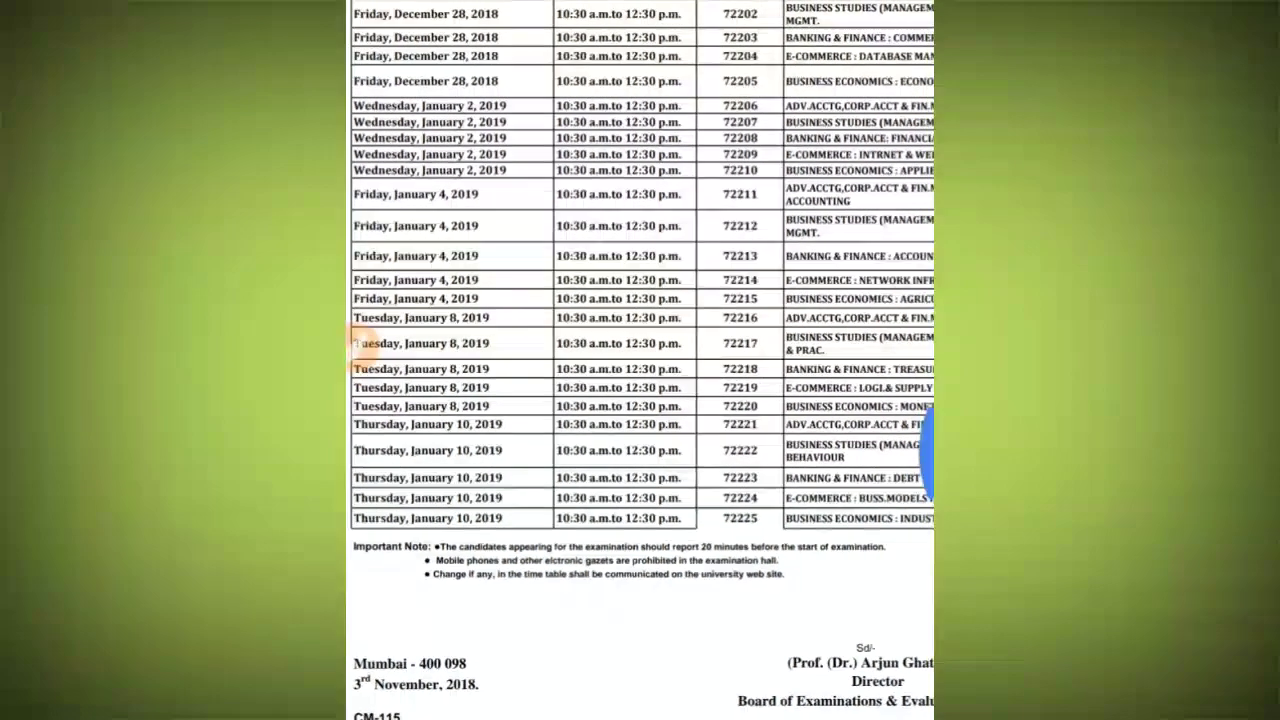
scroll("down", 3)
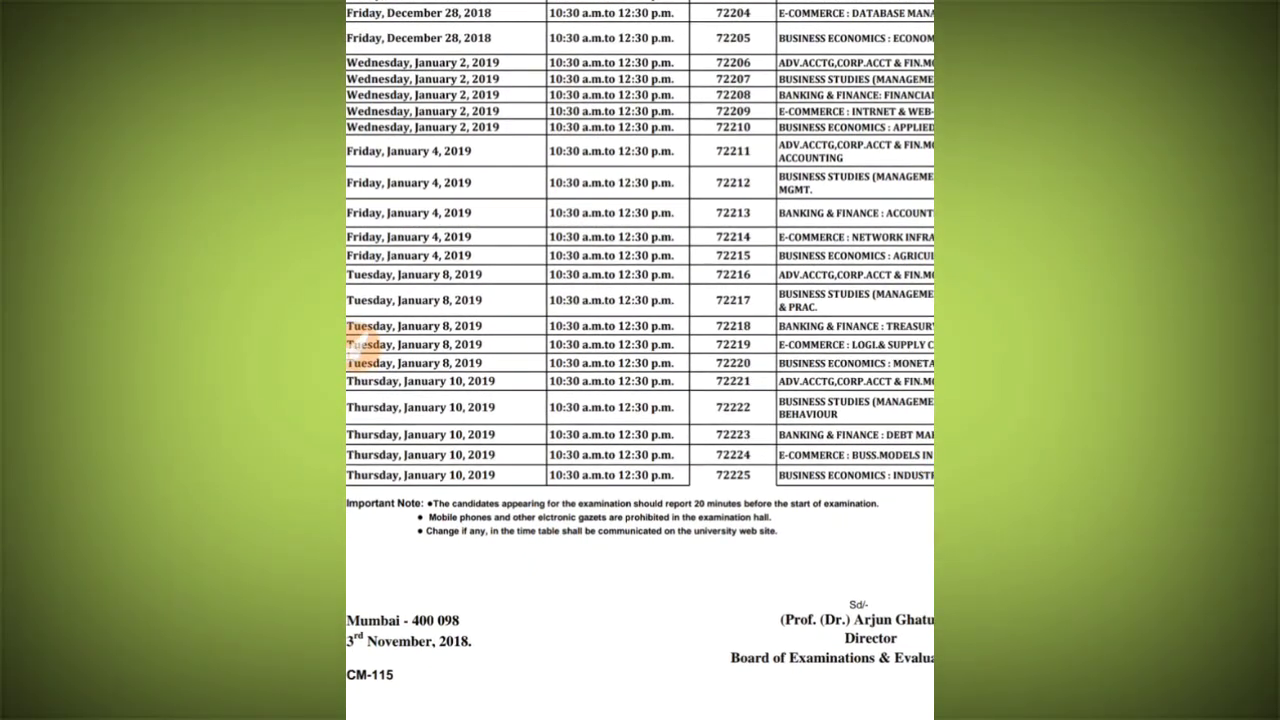
scroll("up", 3)
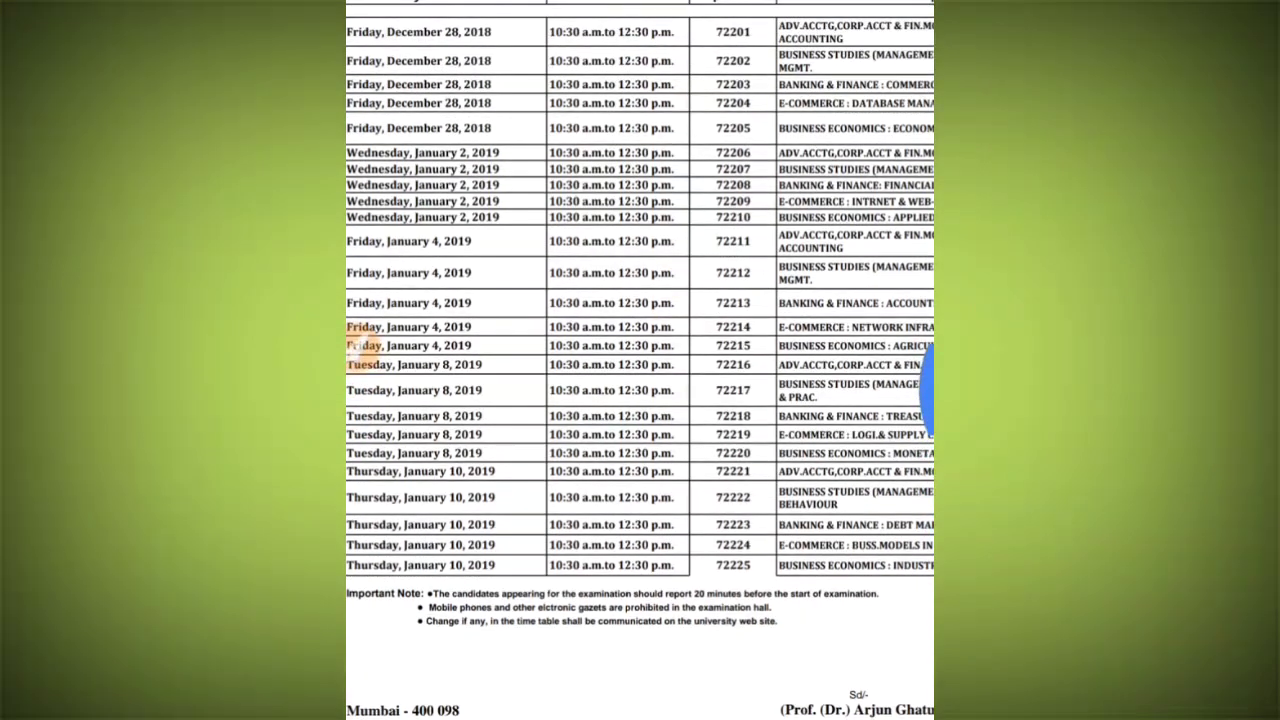